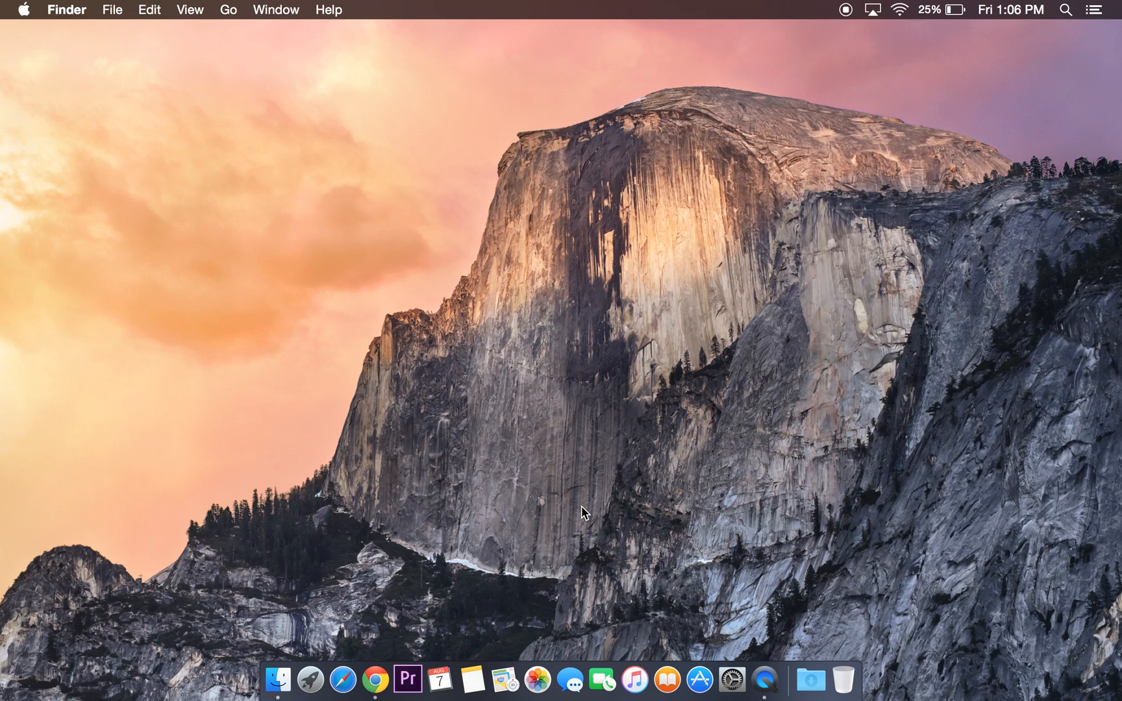
{"action": "mouse_move", "coordinate": [705, 596]}
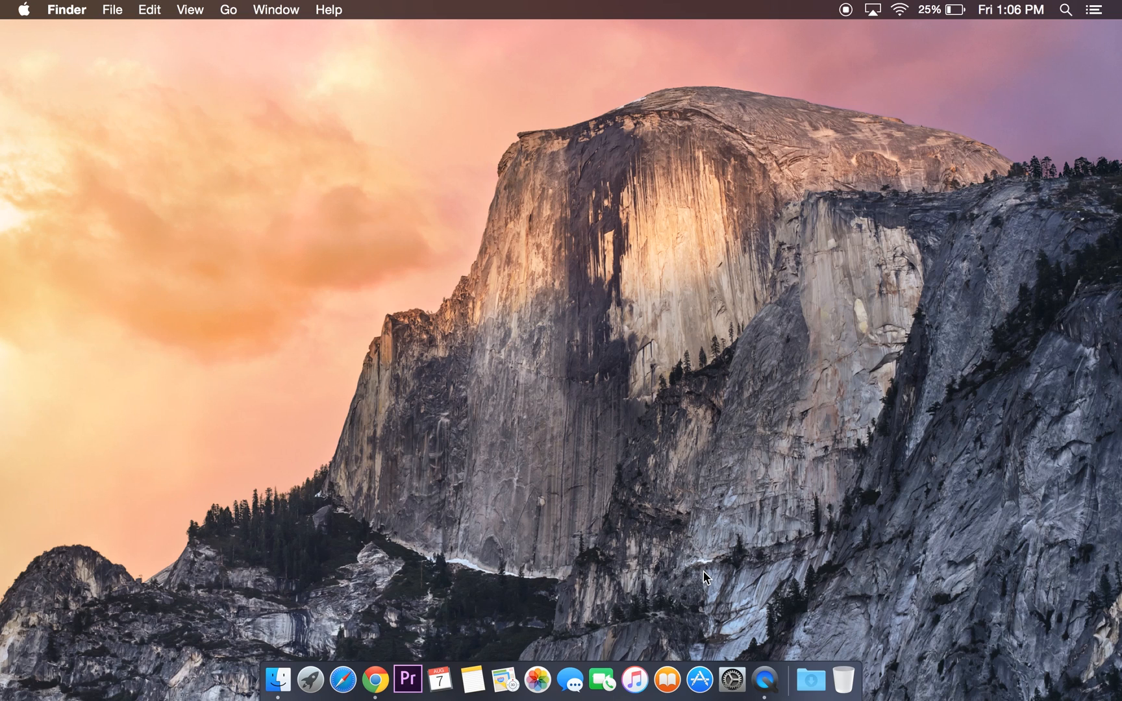
{"action": "mouse_move", "coordinate": [732, 690]}
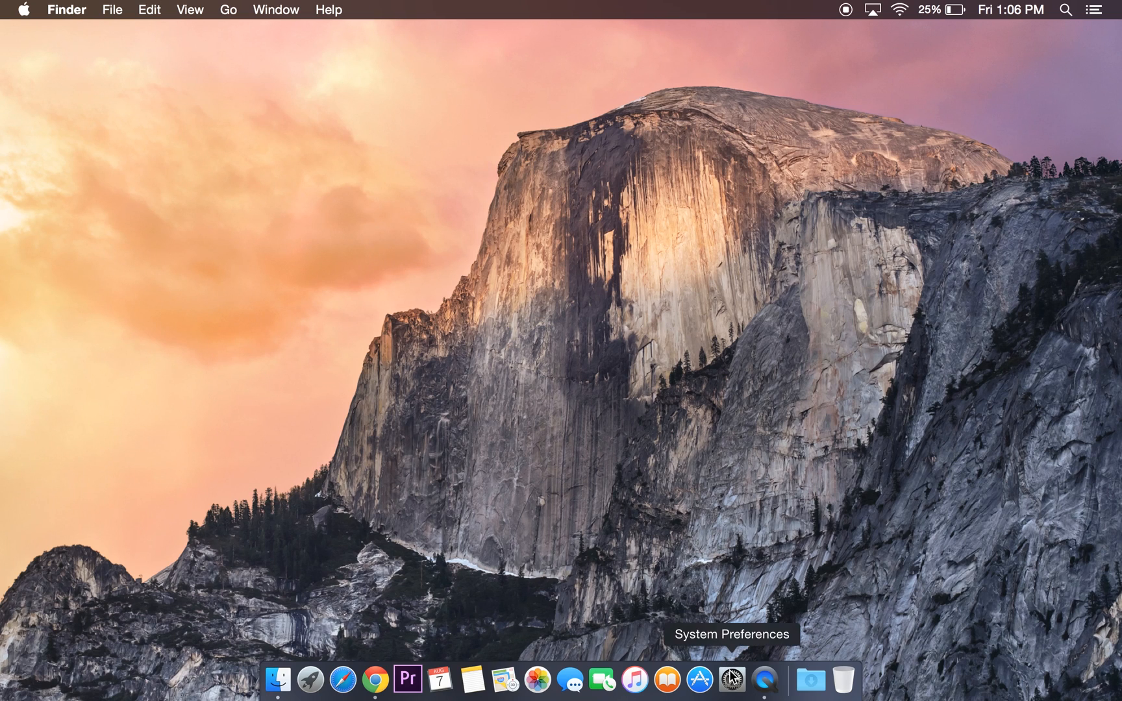
Step: Go from the Dock's System Preferences into the Network pane with Wi-Fi connected
{"action": "left_click", "coordinate": [730, 680]}
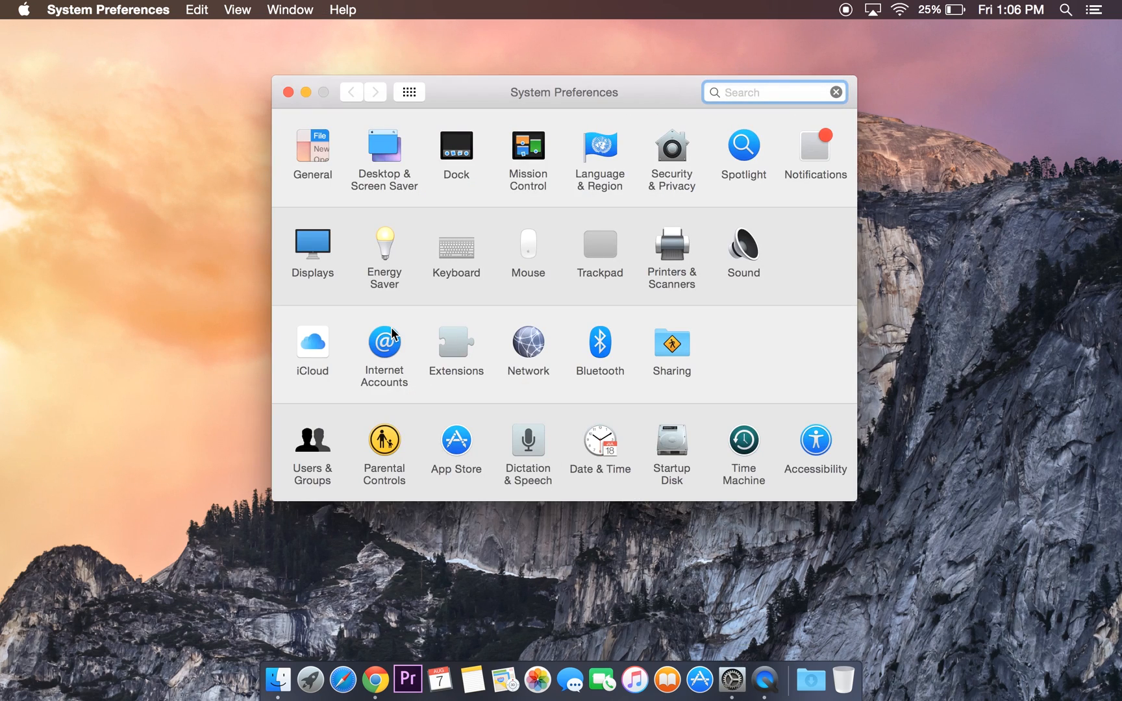
{"action": "mouse_move", "coordinate": [553, 373]}
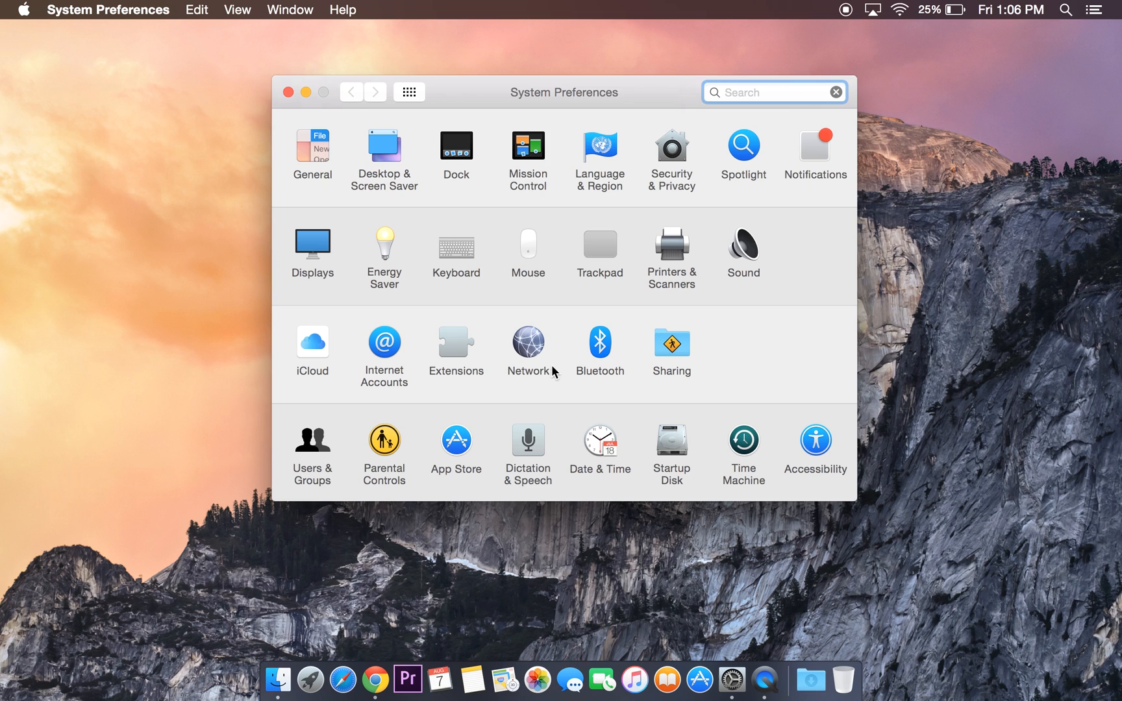
{"action": "left_click", "coordinate": [528, 343]}
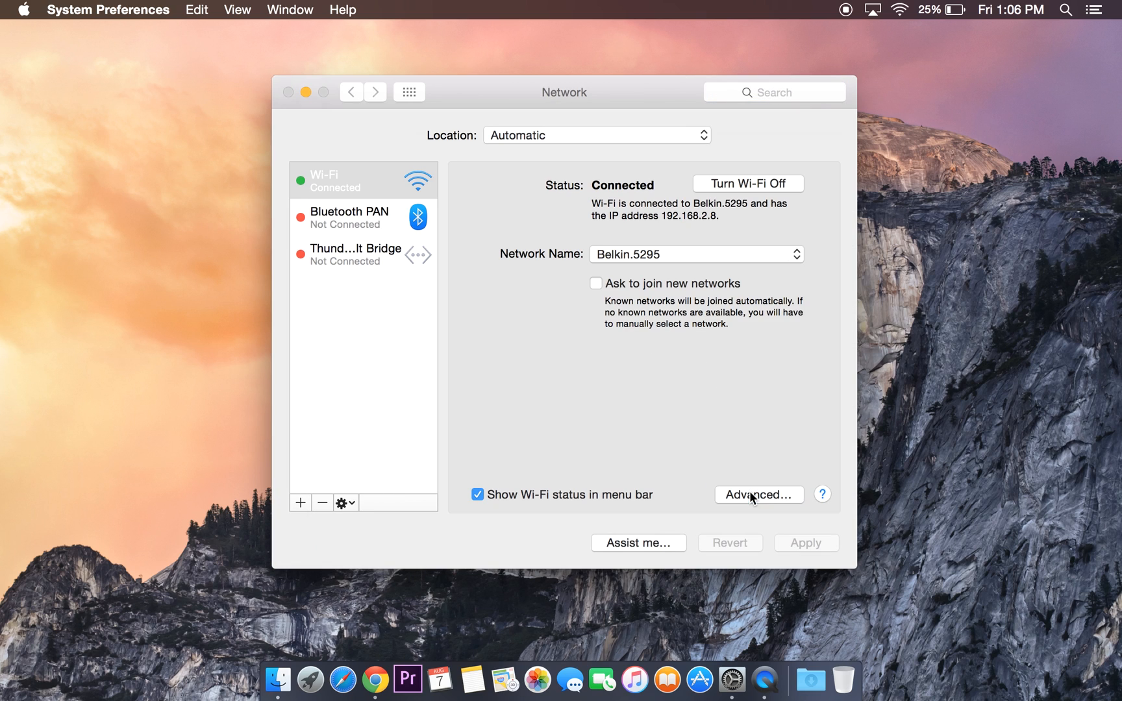
Step: In the Advanced Wi-Fi sheet, delete Google Starbucks and LAPL-Public from preferred networks
{"action": "left_click", "coordinate": [758, 495]}
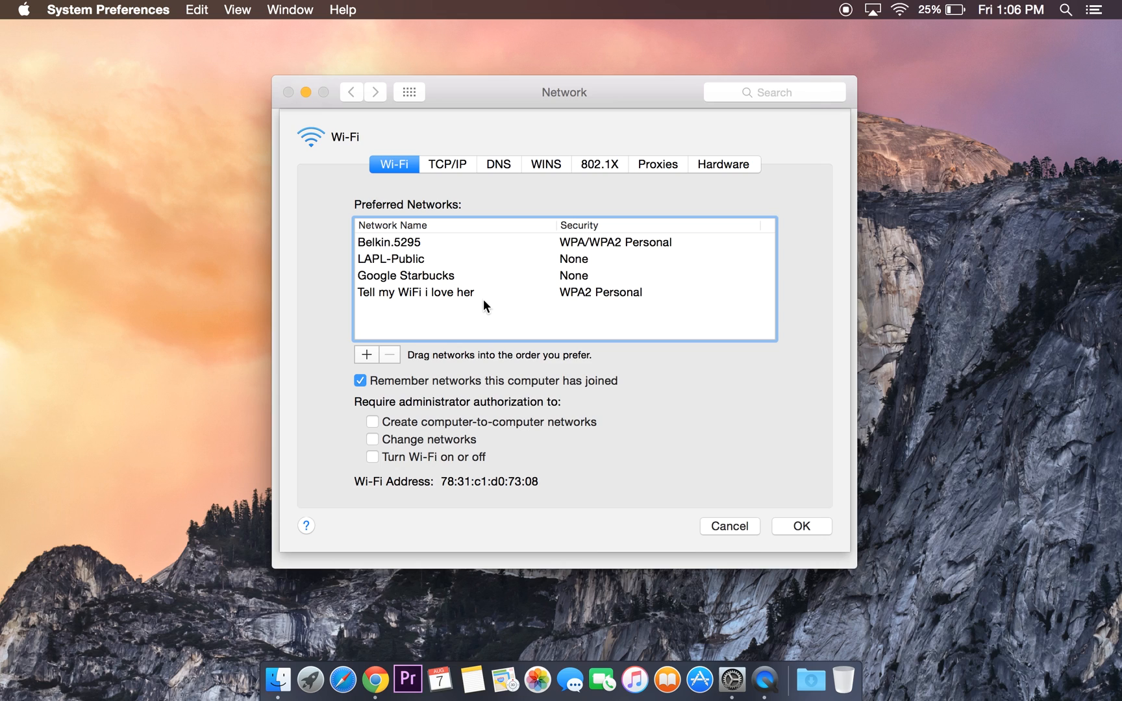
{"action": "mouse_move", "coordinate": [475, 311]}
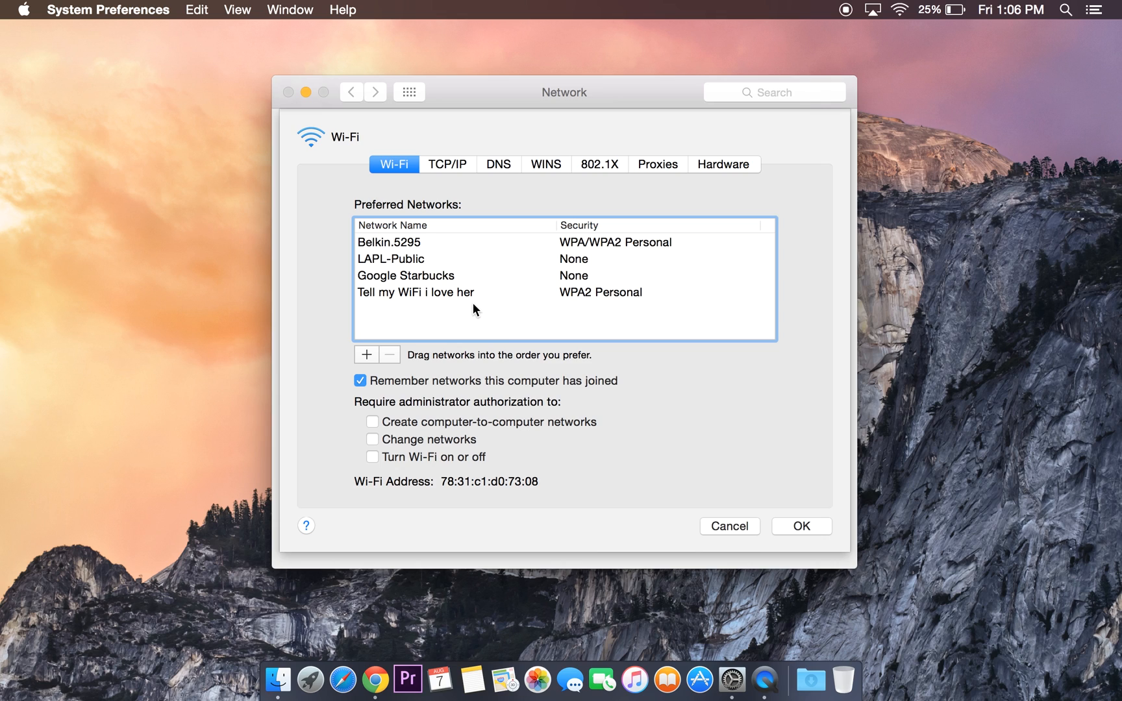
{"action": "mouse_move", "coordinate": [423, 307]}
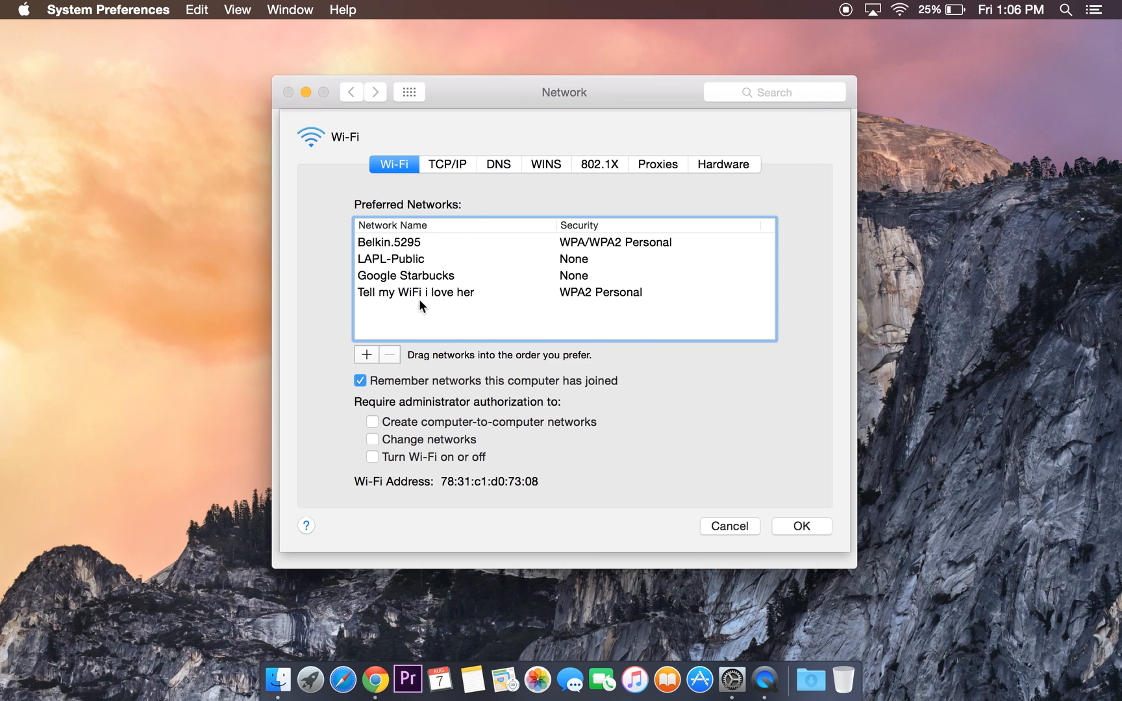
{"action": "left_click", "coordinate": [406, 275]}
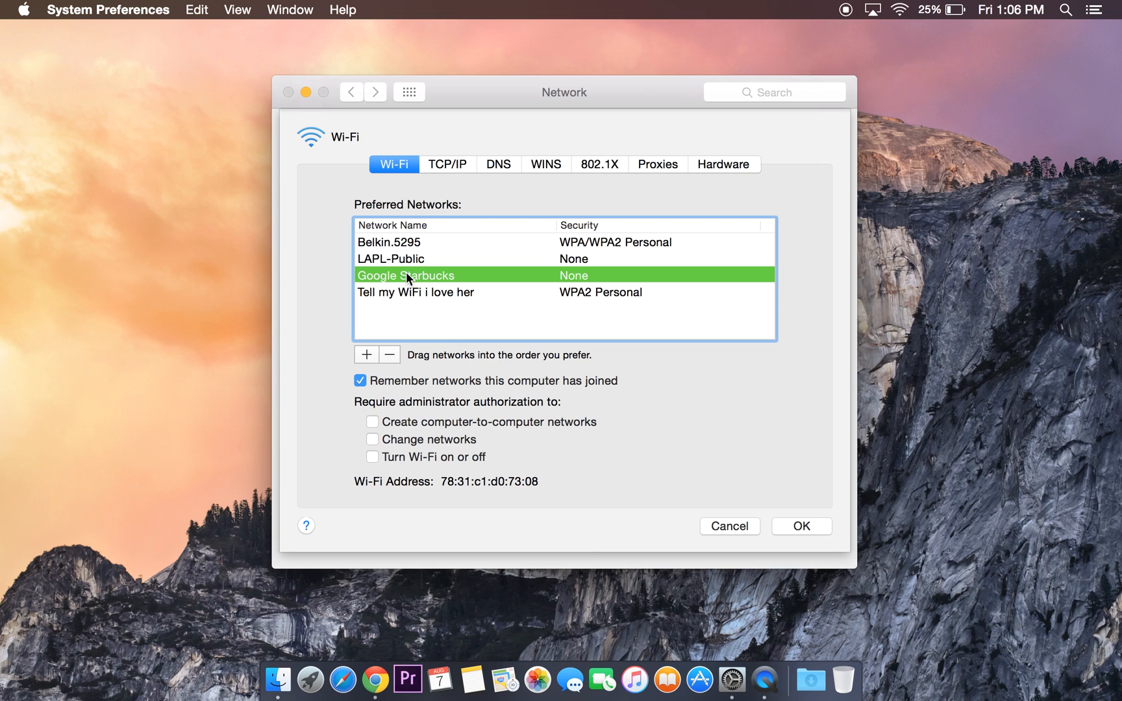
{"action": "mouse_move", "coordinate": [395, 359]}
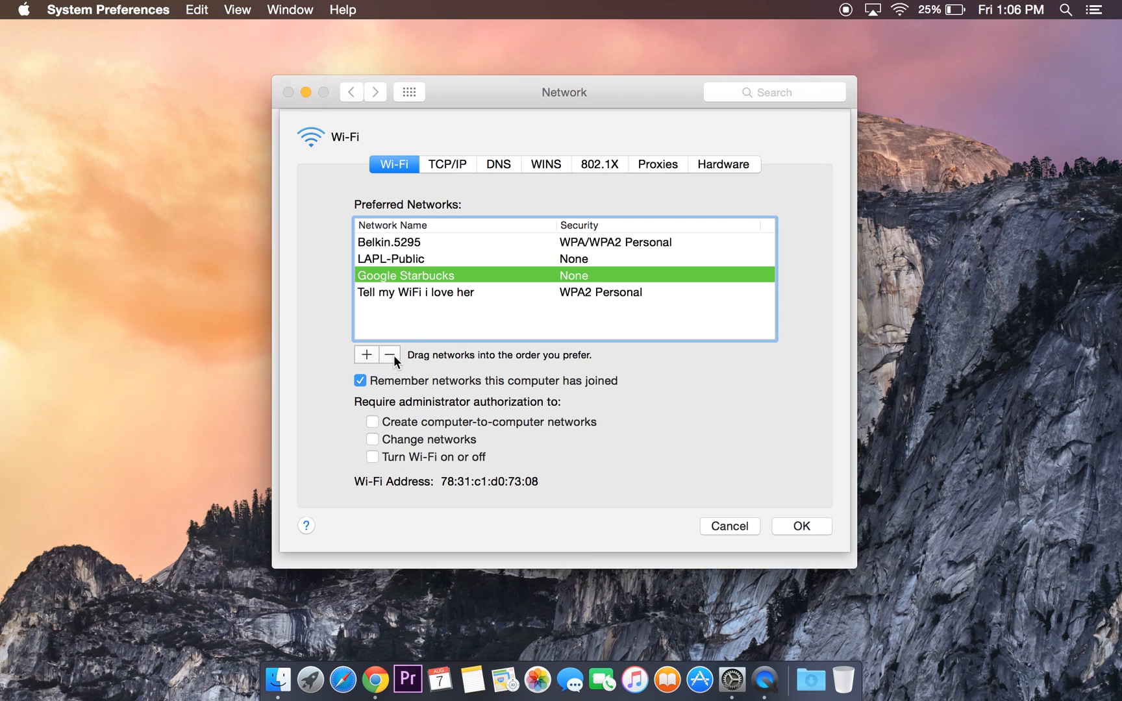
{"action": "mouse_move", "coordinate": [391, 362]}
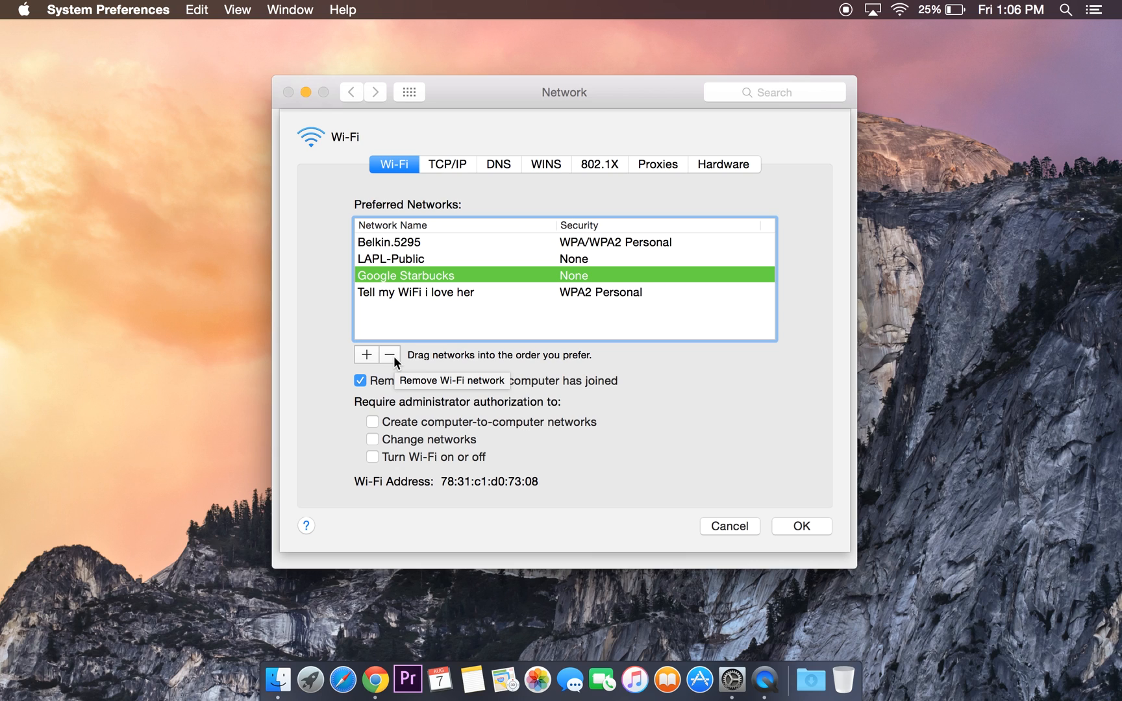
{"action": "left_click", "coordinate": [389, 354]}
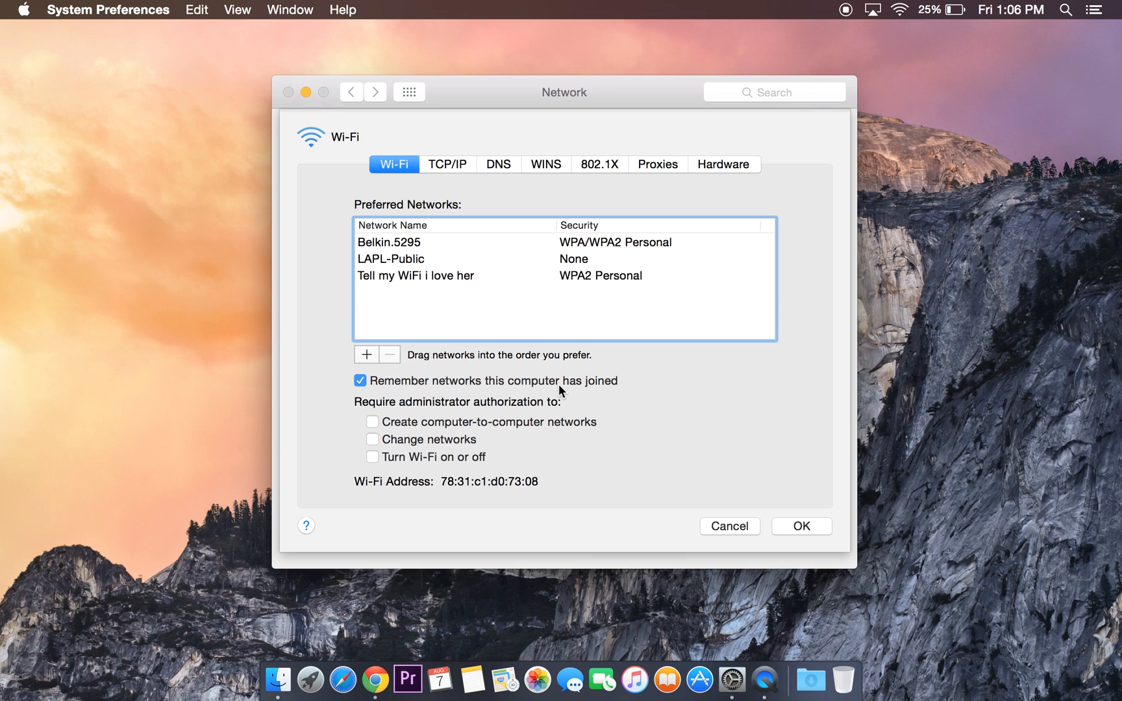
{"action": "left_click", "coordinate": [416, 258]}
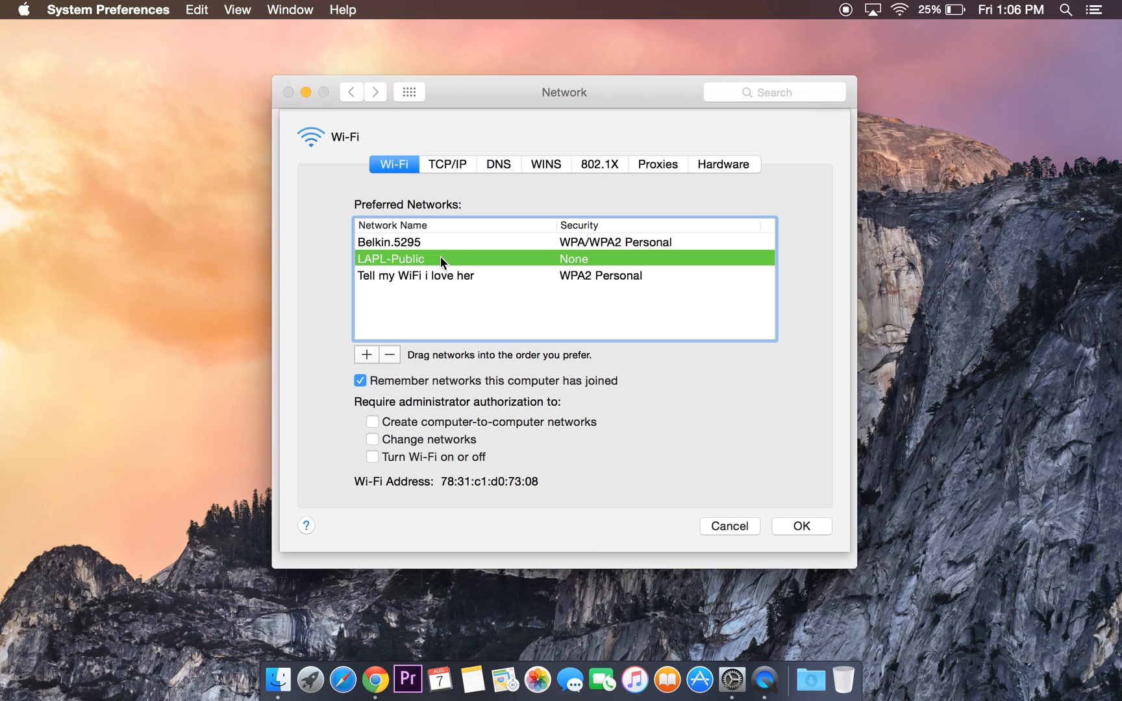
{"action": "left_click", "coordinate": [389, 355]}
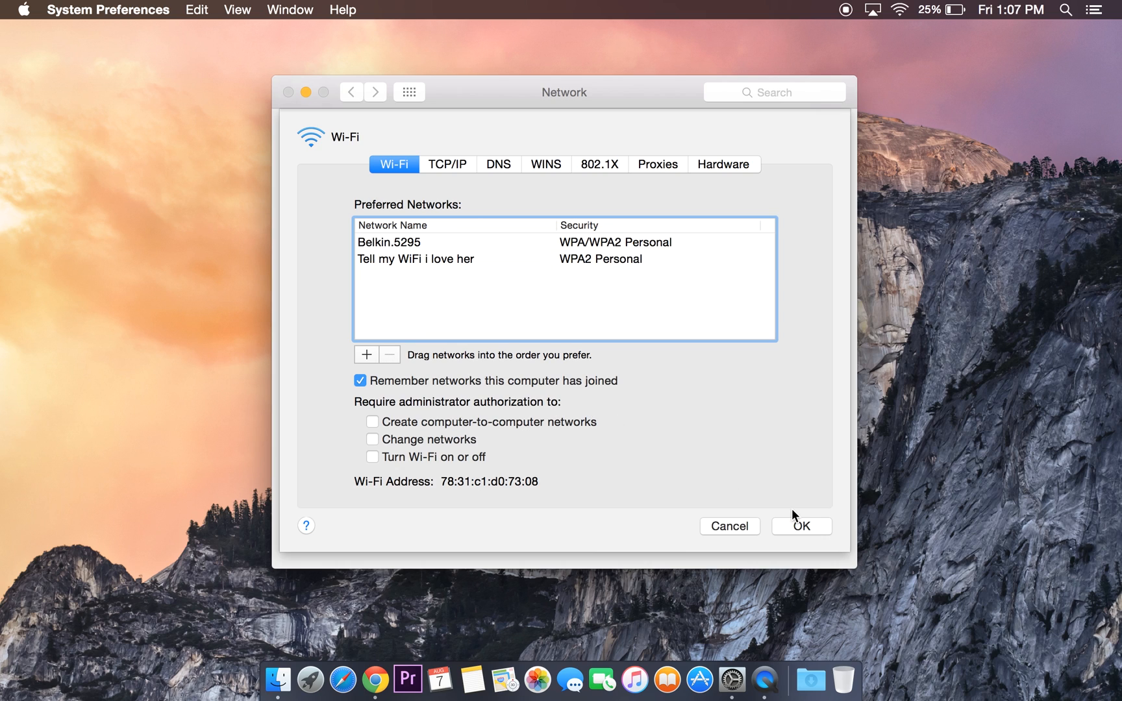
Step: Confirm the Advanced sheet with OK and apply the trimmed network list
{"action": "left_click", "coordinate": [801, 526]}
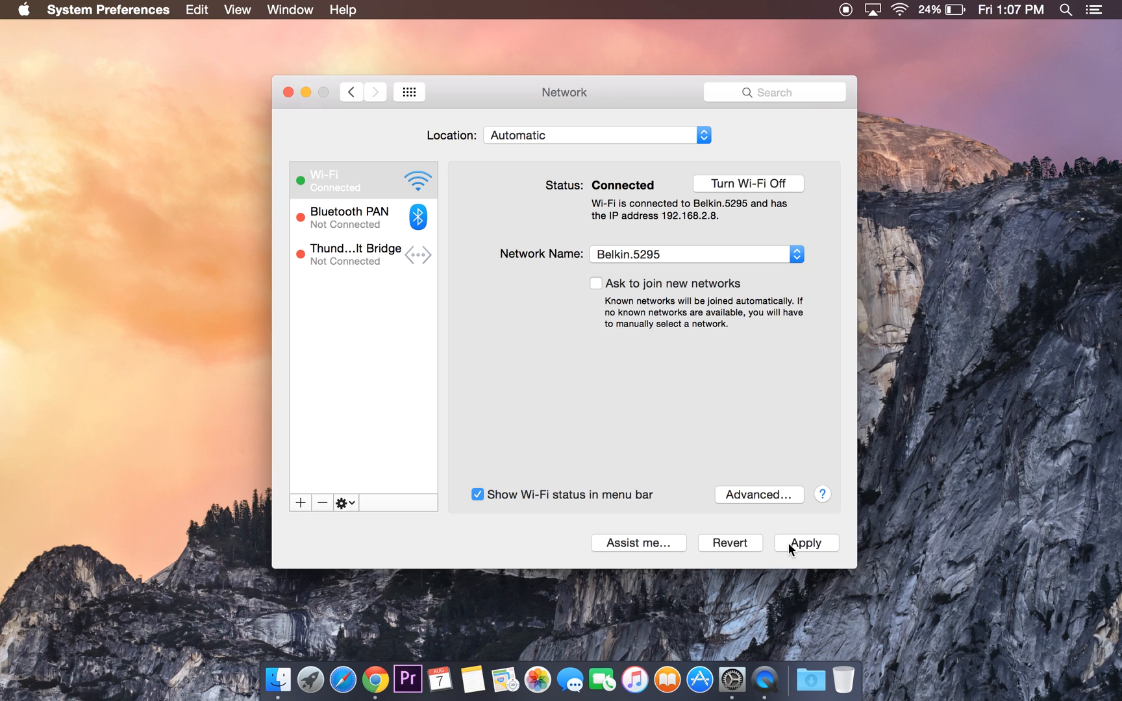
{"action": "left_click", "coordinate": [806, 543]}
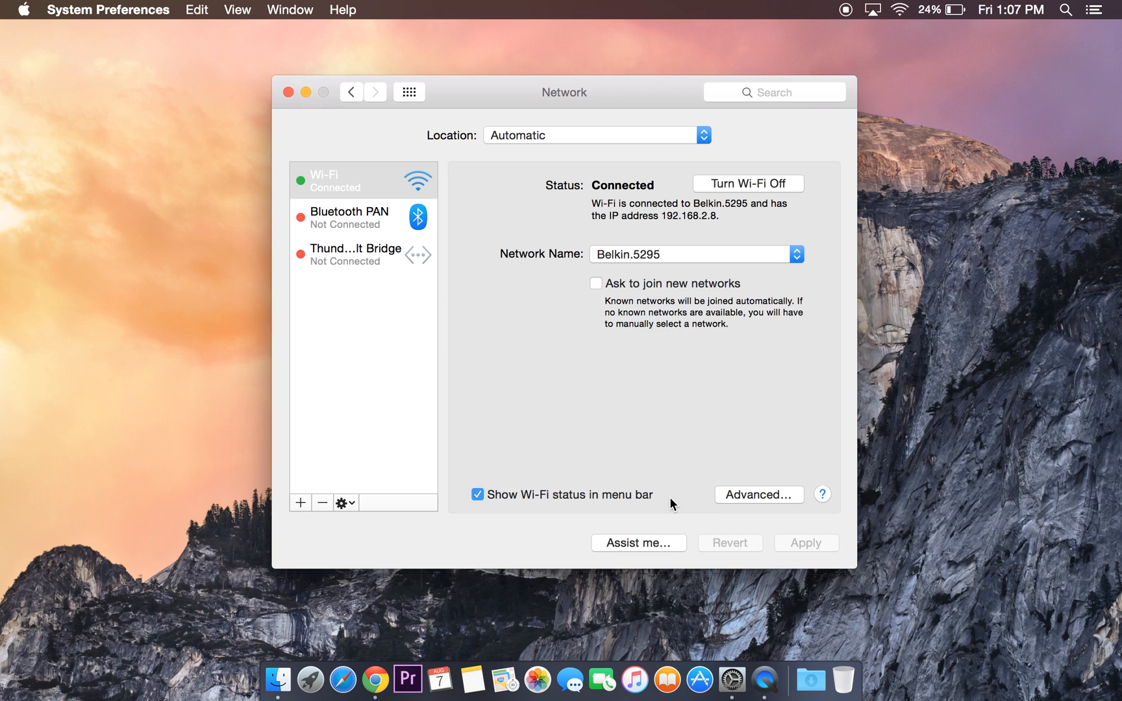